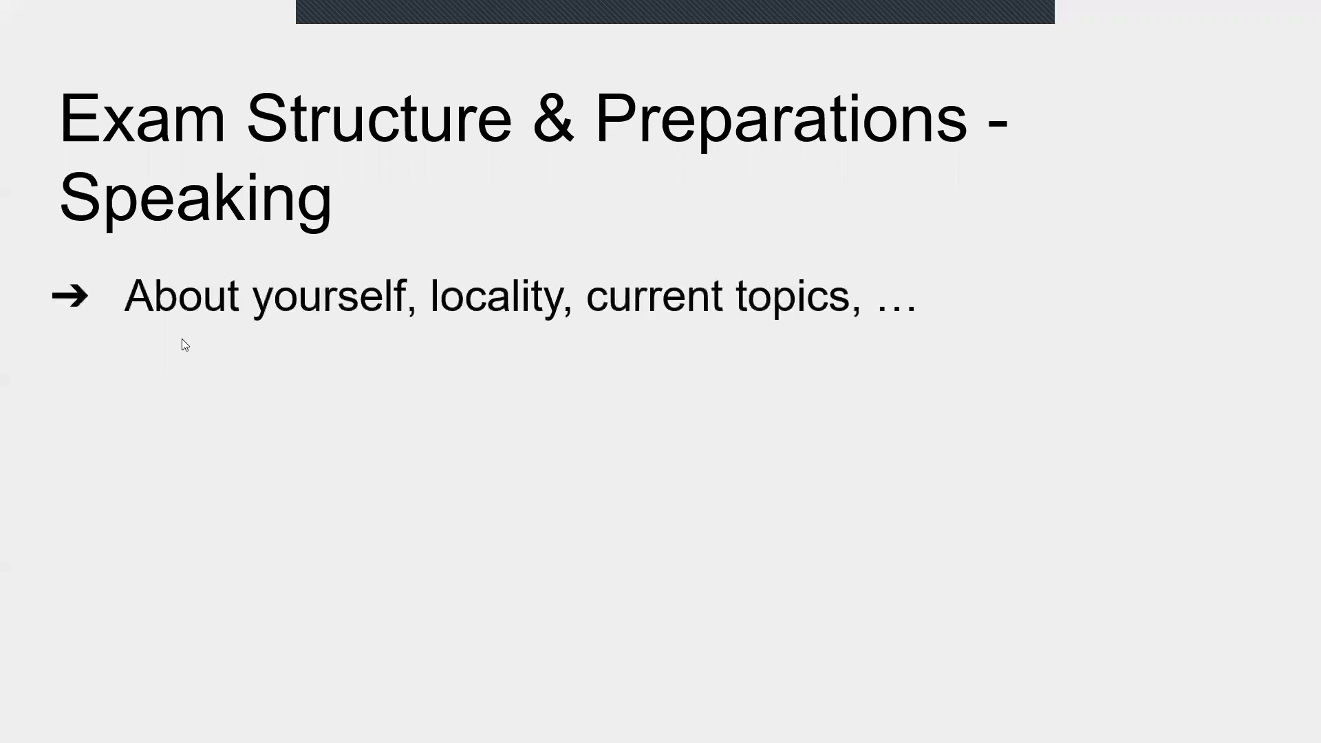
mouse_move(522, 319)
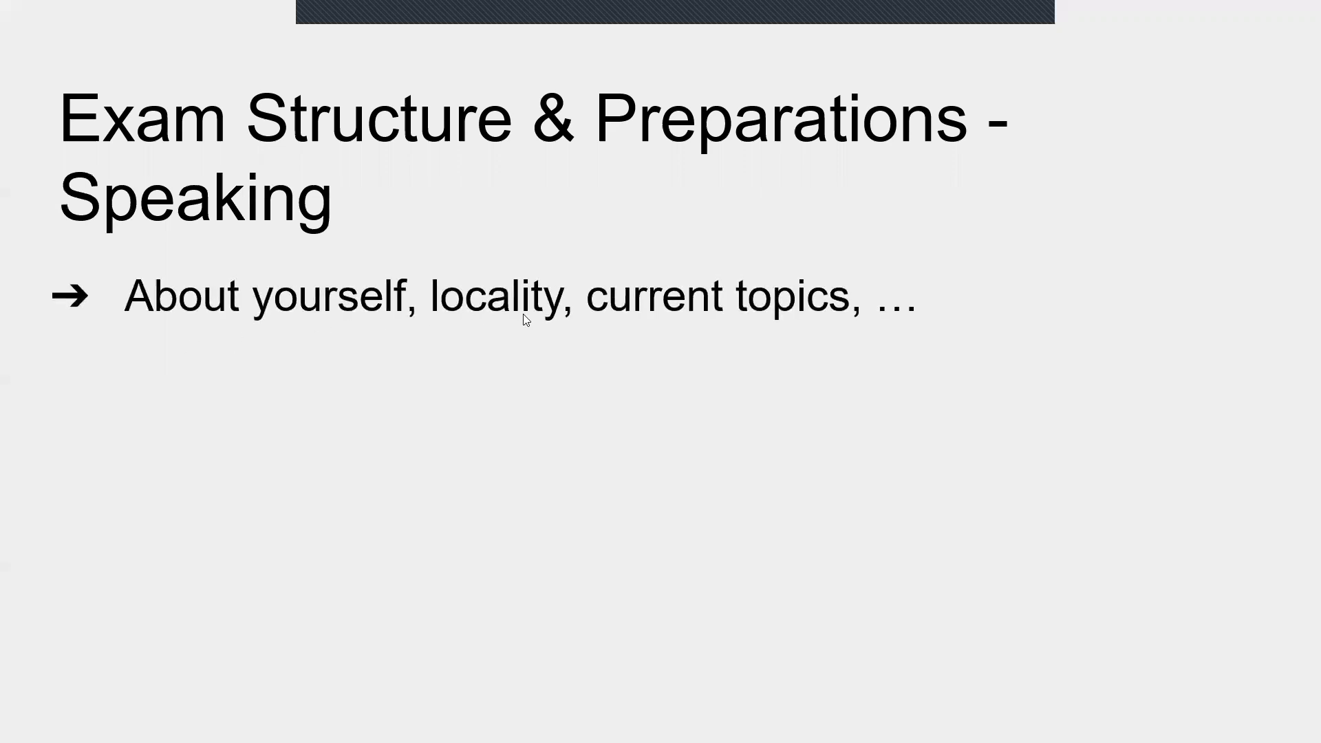
mouse_move(662, 327)
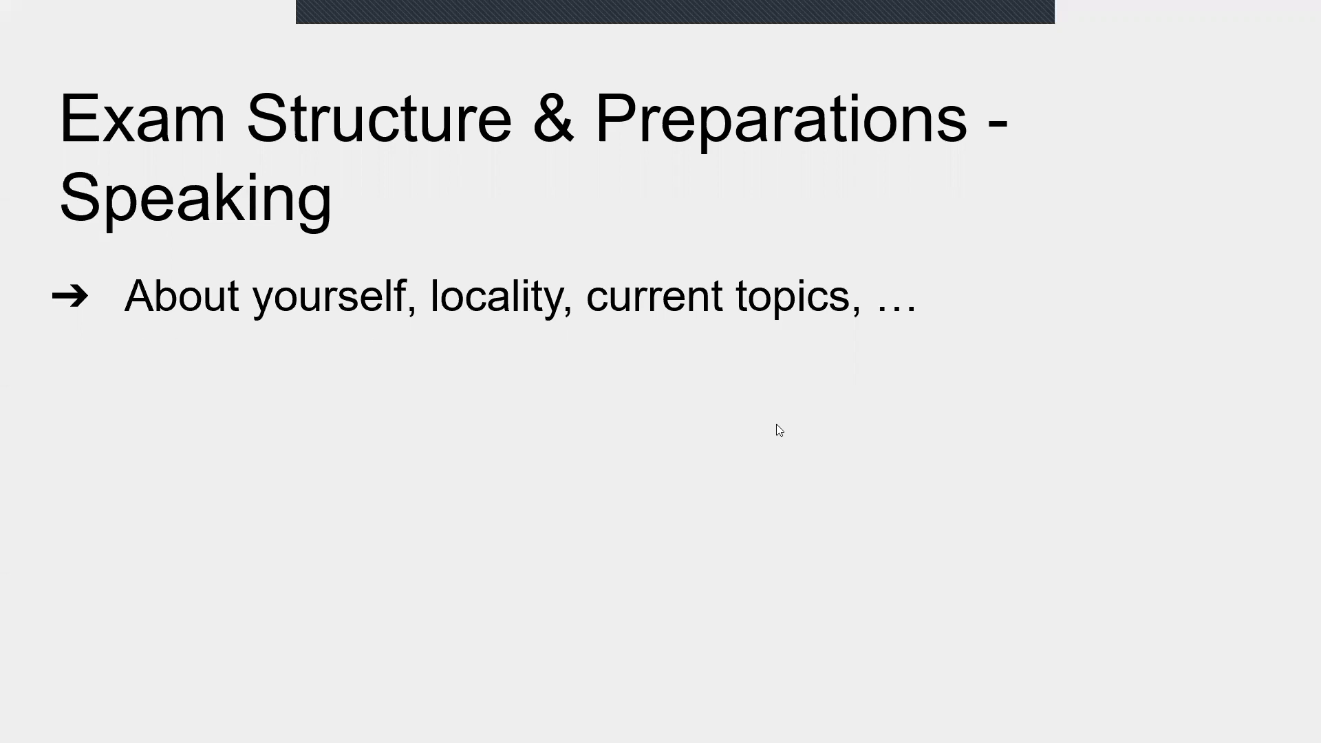
mouse_move(766, 418)
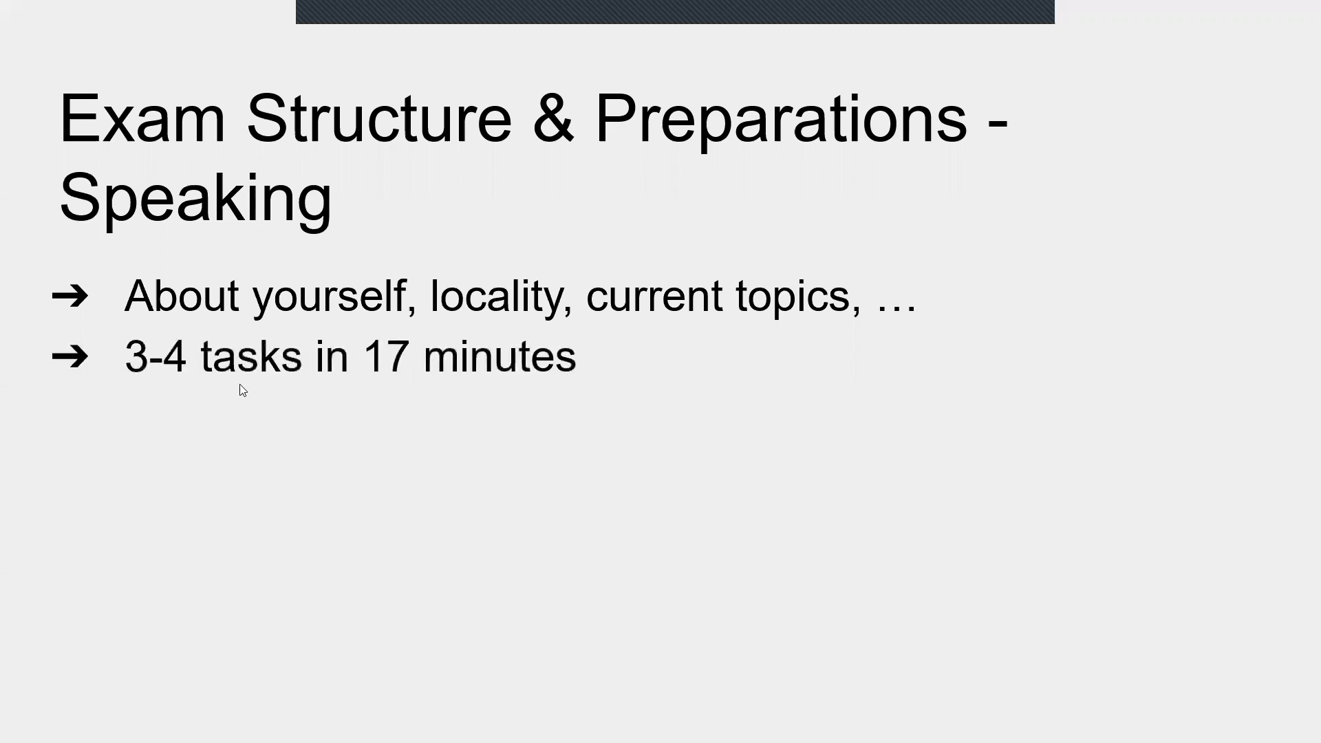
mouse_move(391, 376)
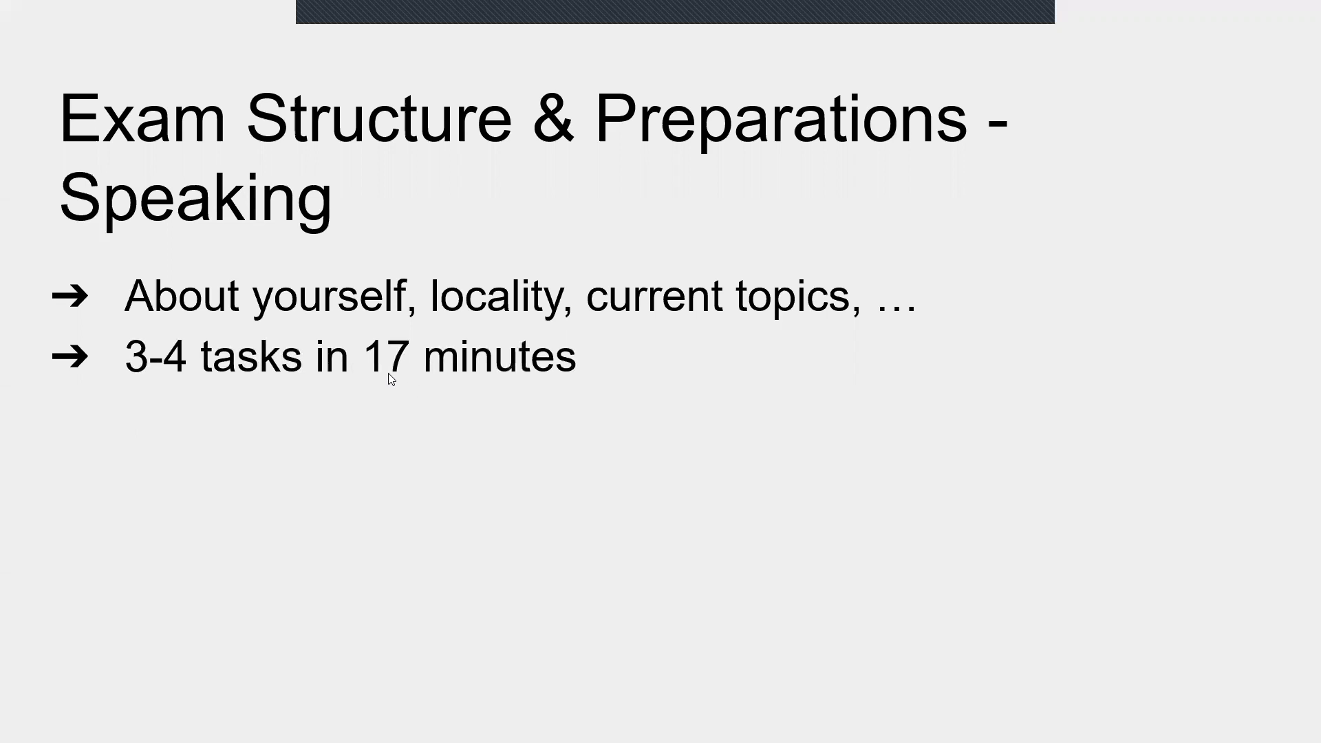
mouse_move(574, 391)
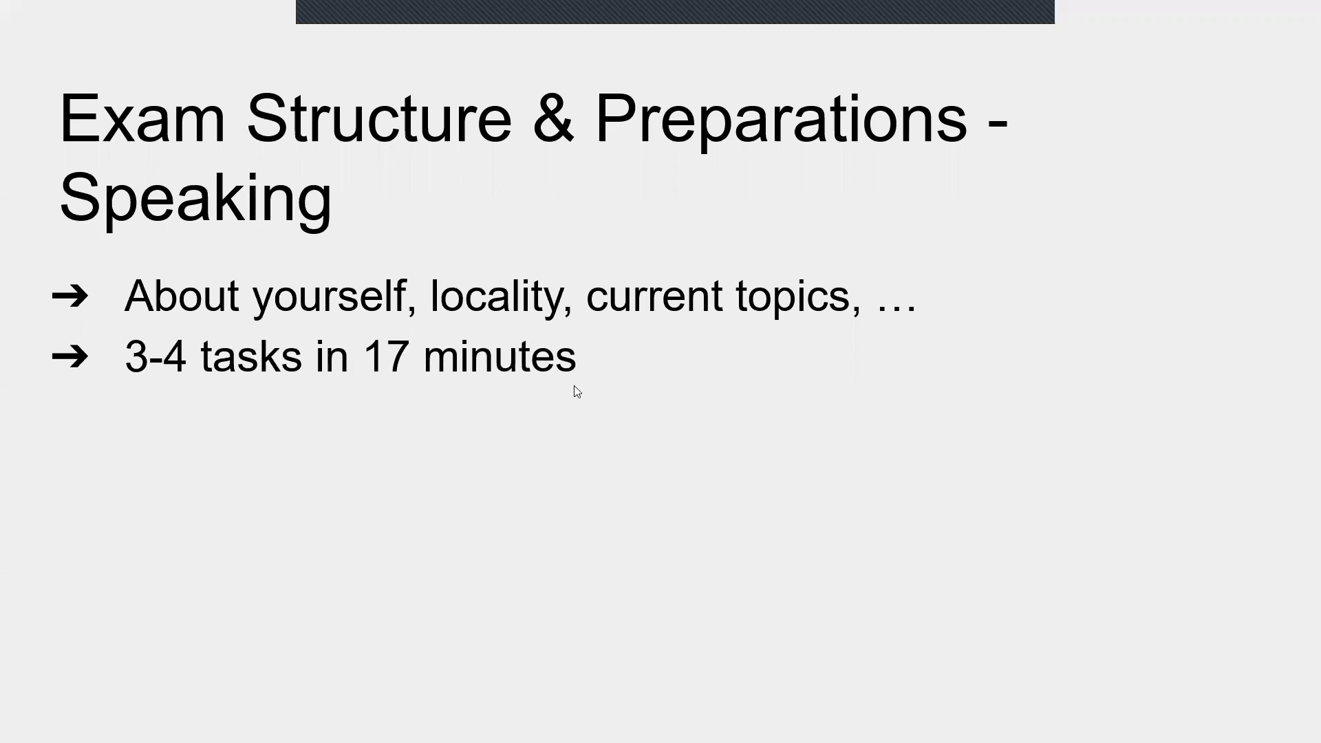
mouse_move(576, 394)
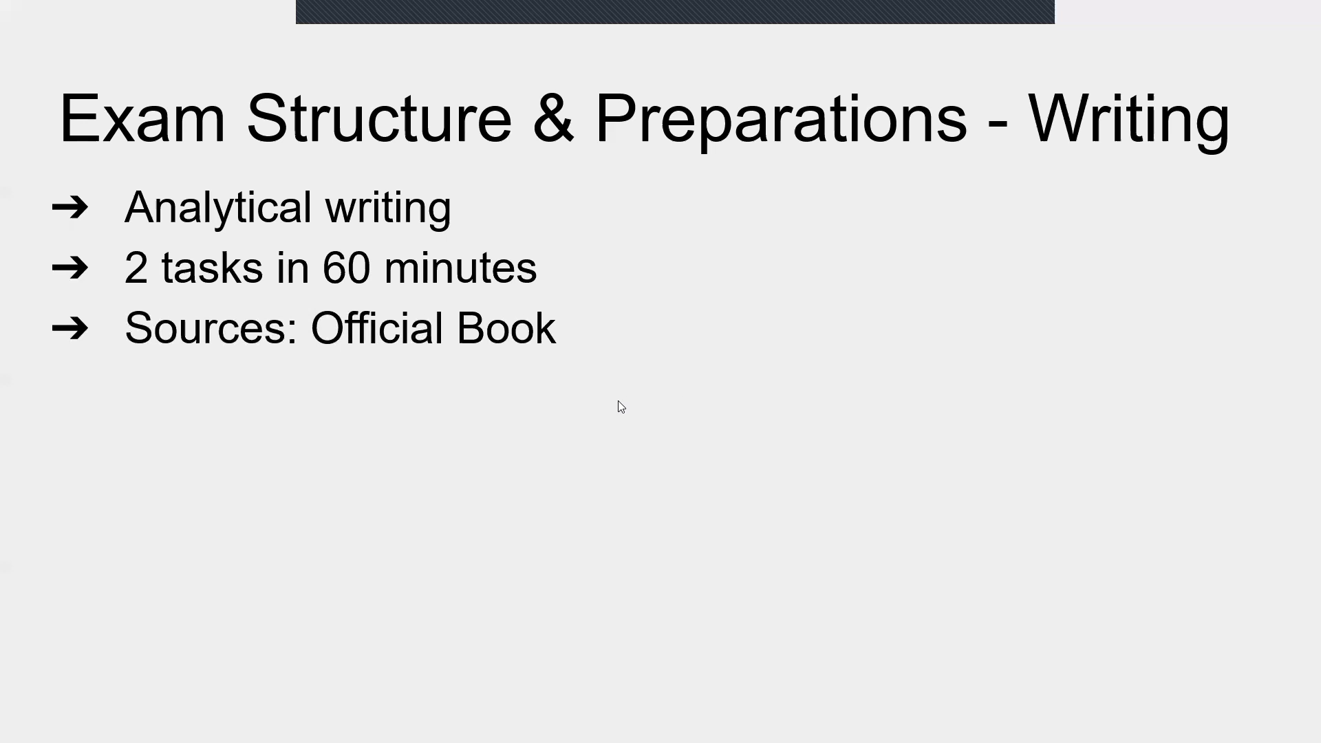
mouse_move(655, 418)
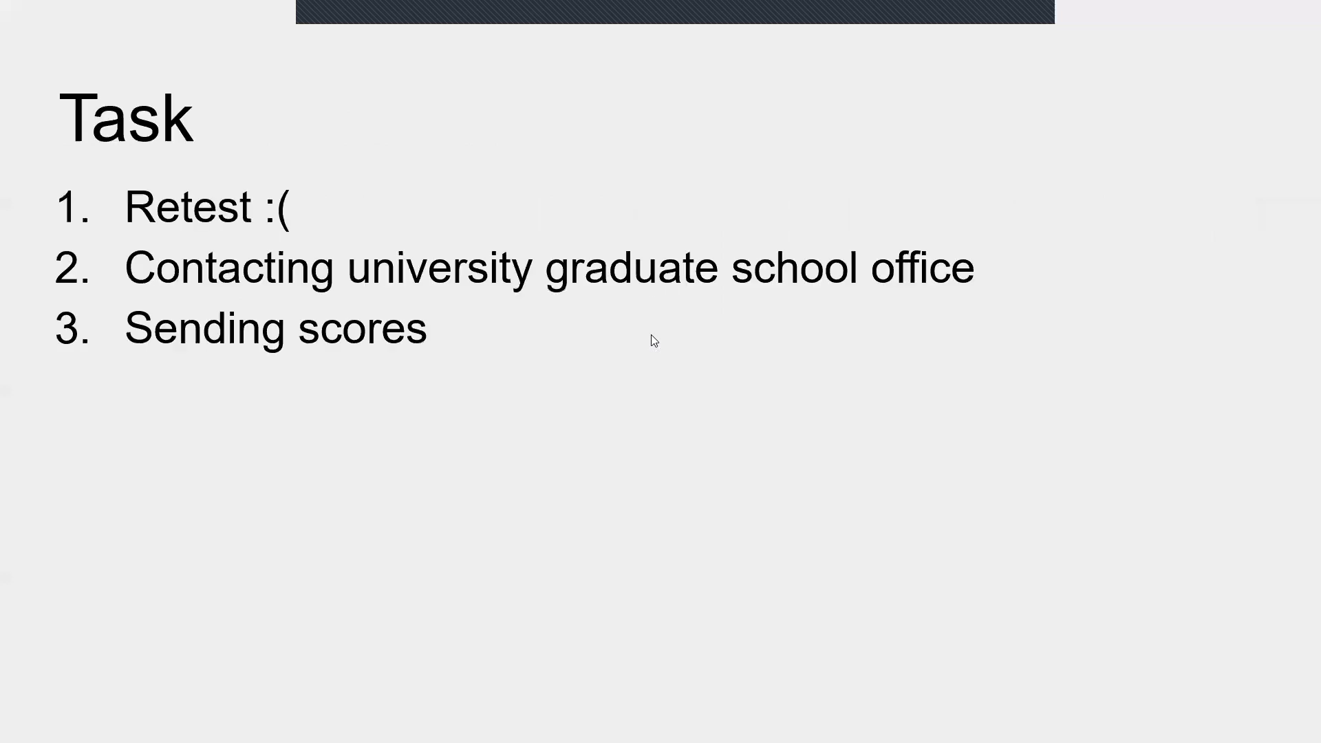
mouse_move(283, 271)
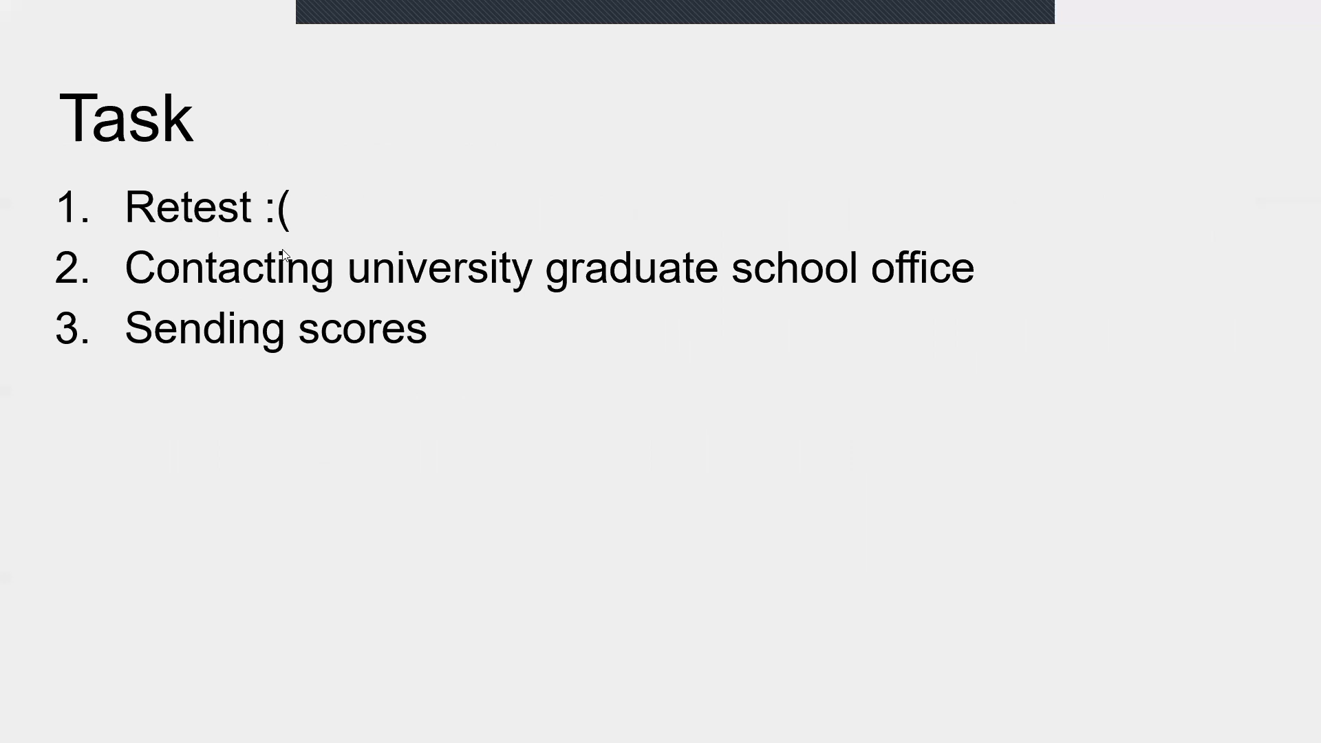
mouse_move(1004, 313)
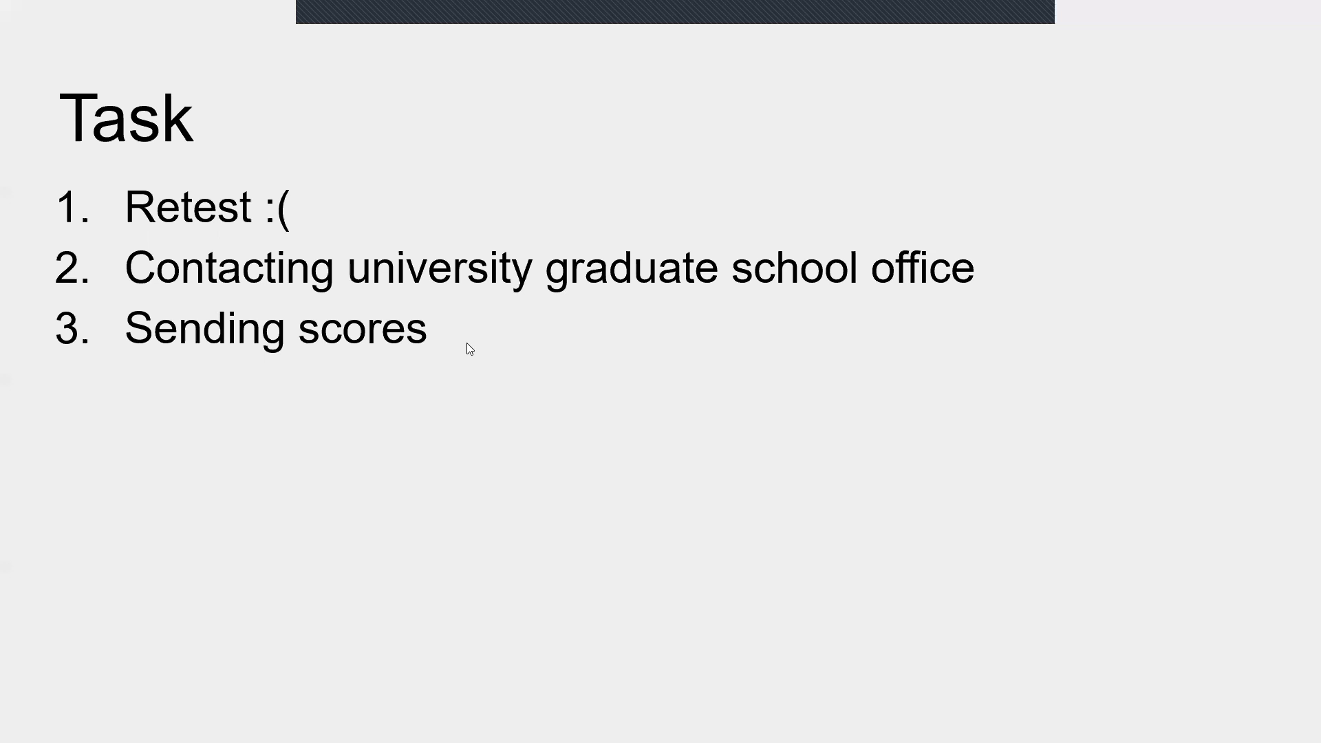
mouse_move(428, 370)
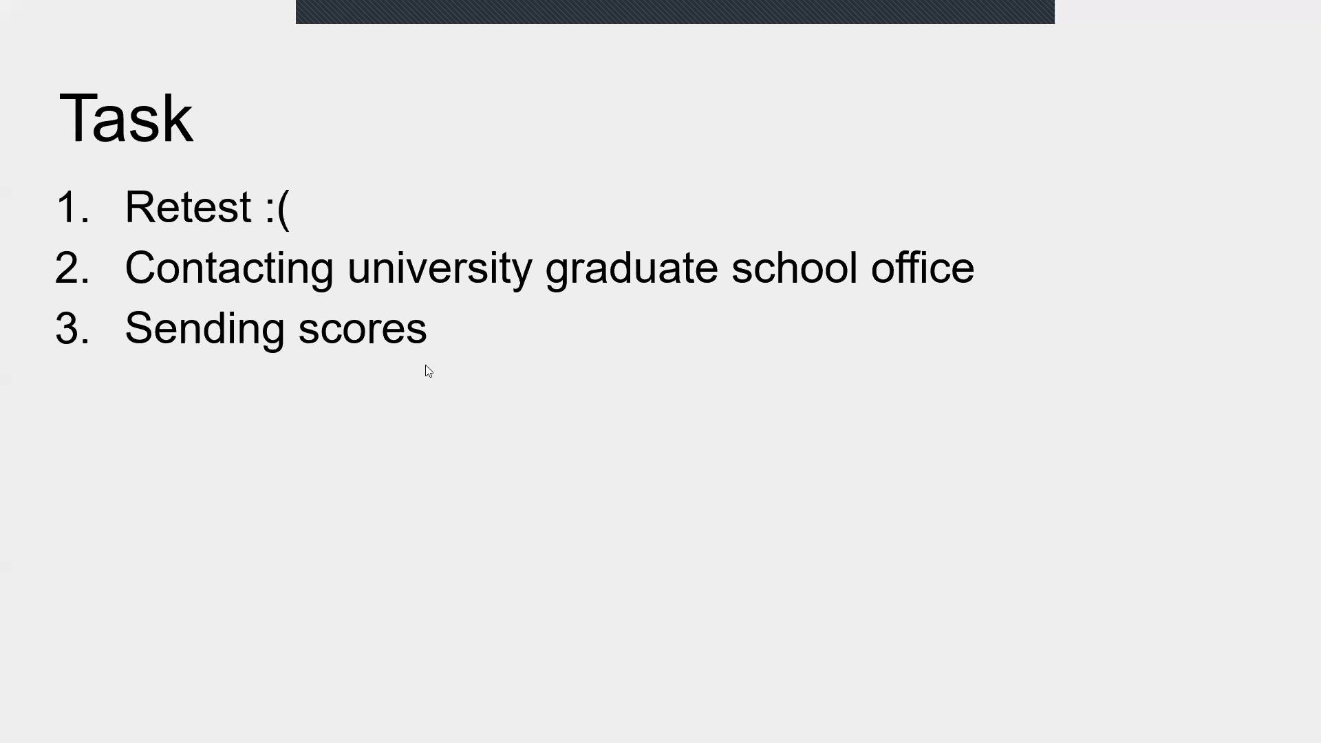
mouse_move(468, 364)
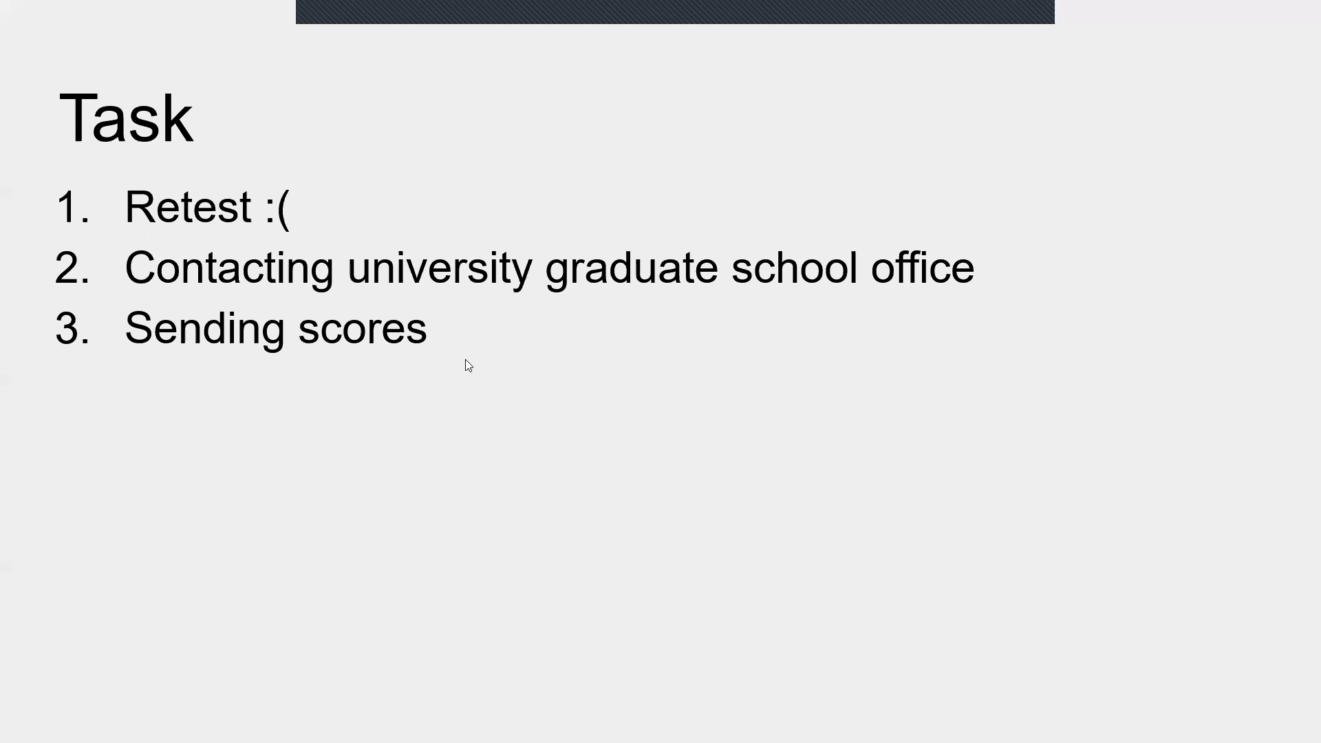
mouse_move(255, 358)
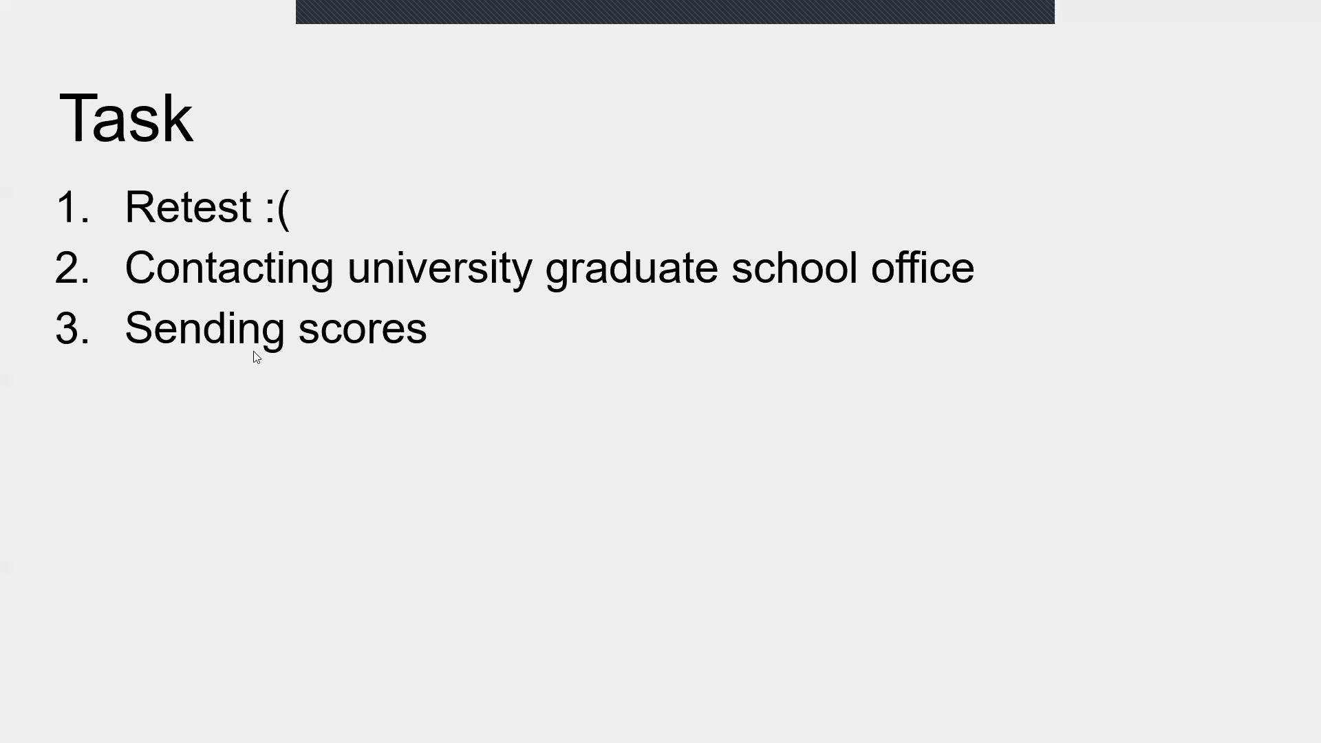
mouse_move(522, 347)
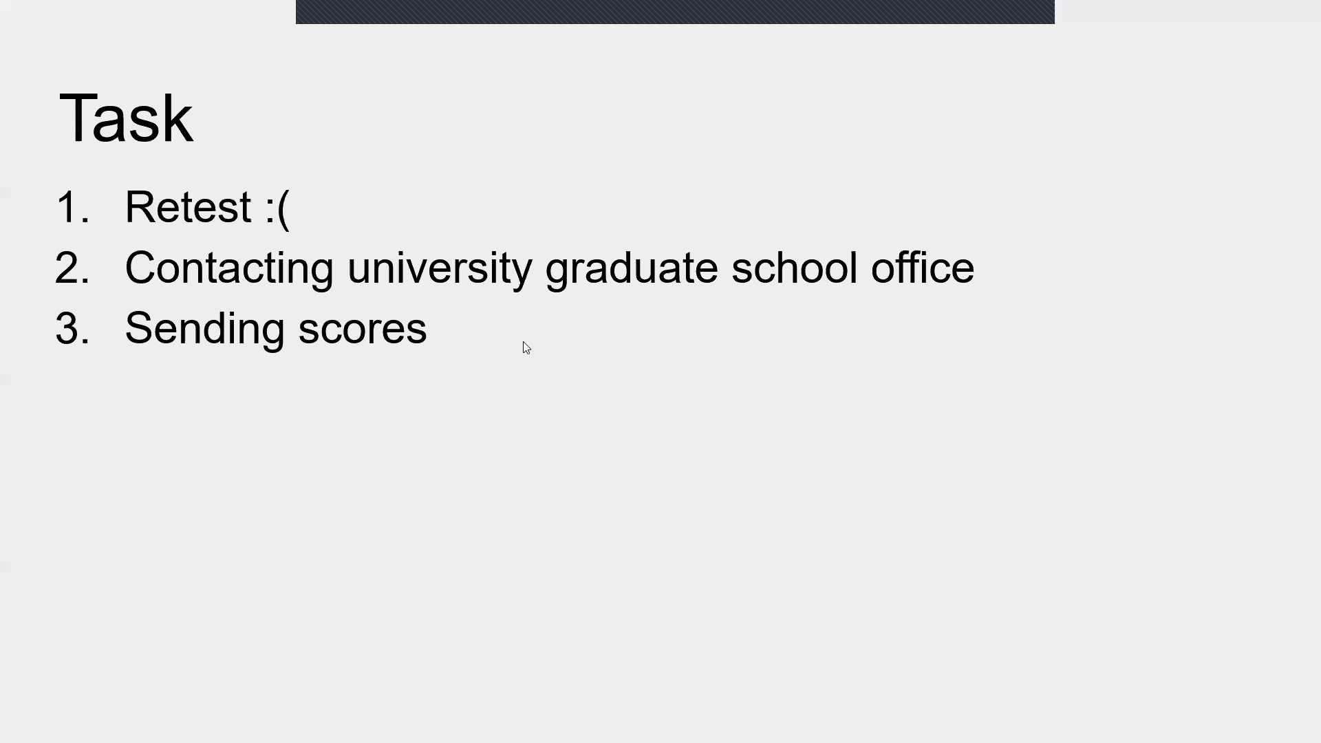